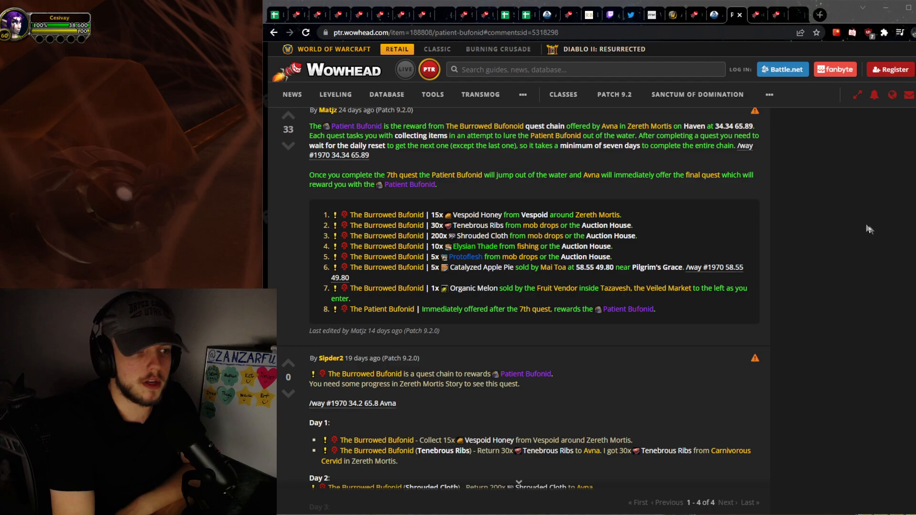
mouse_move(357, 126)
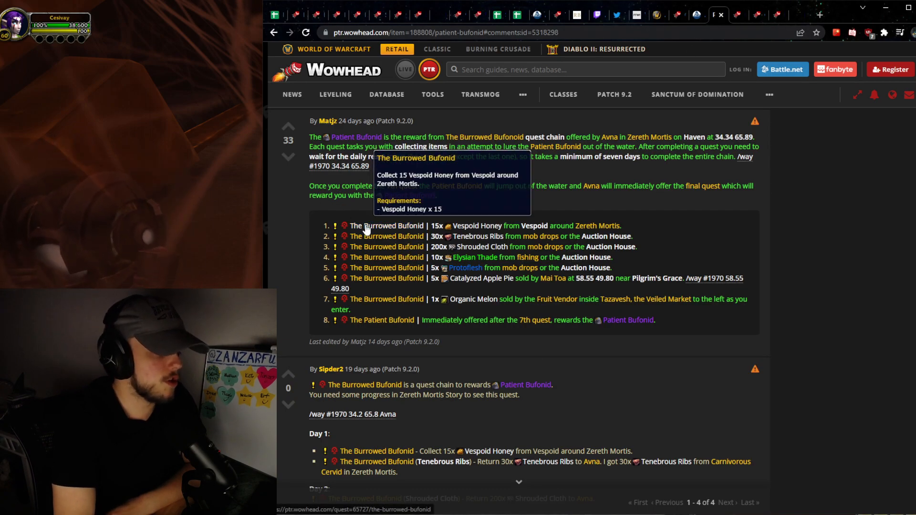
mouse_move(386, 236)
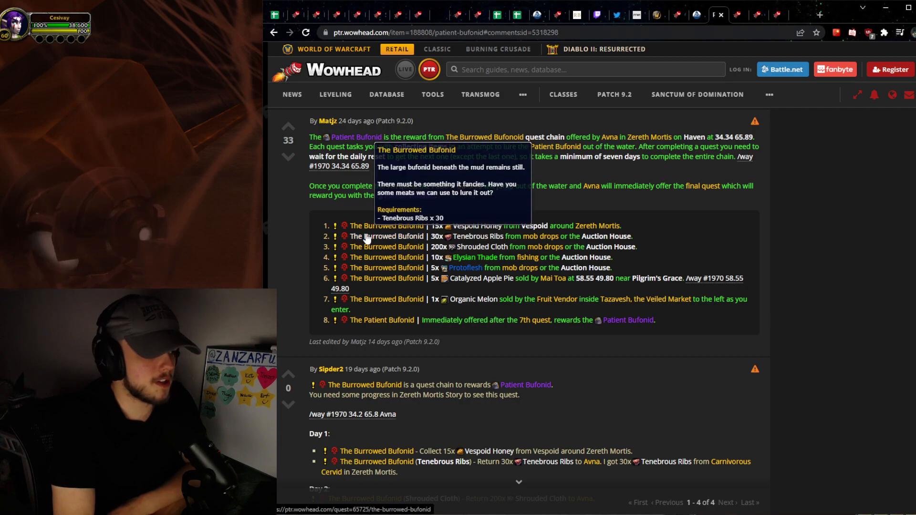
mouse_move(806, 295)
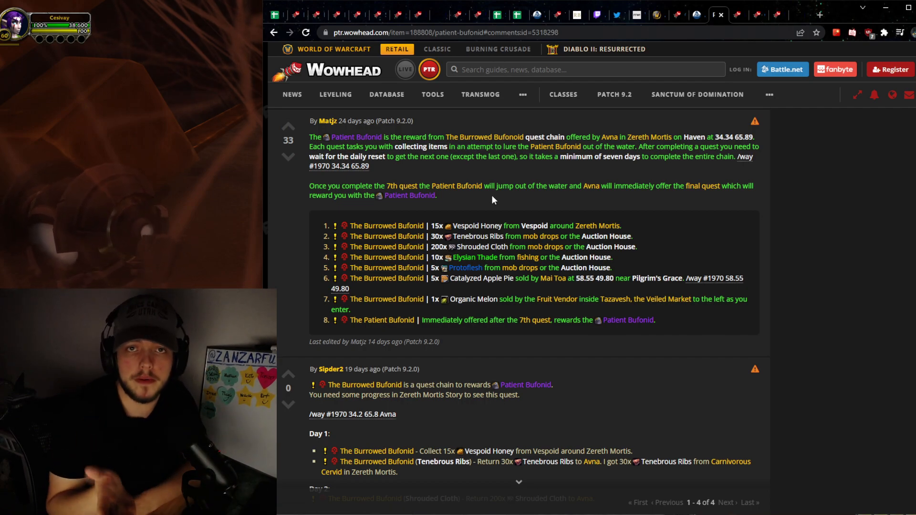
mouse_move(386, 225)
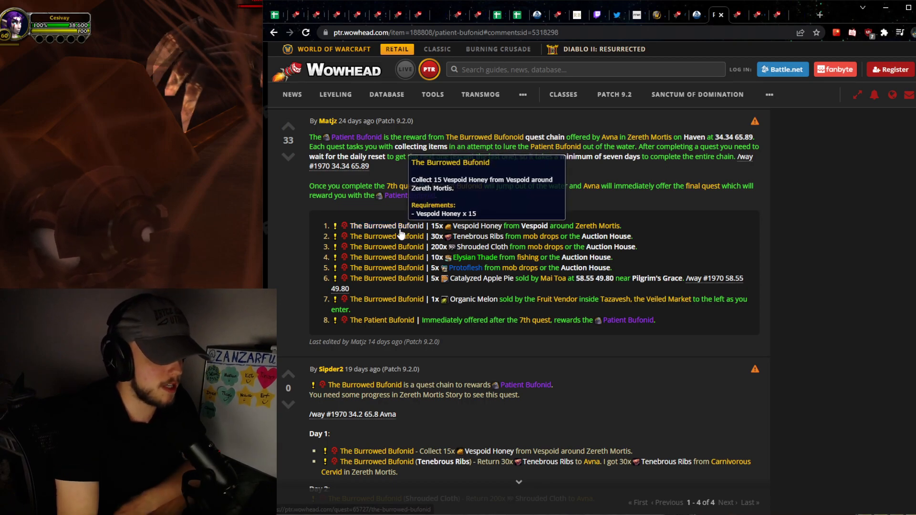
mouse_move(387, 246)
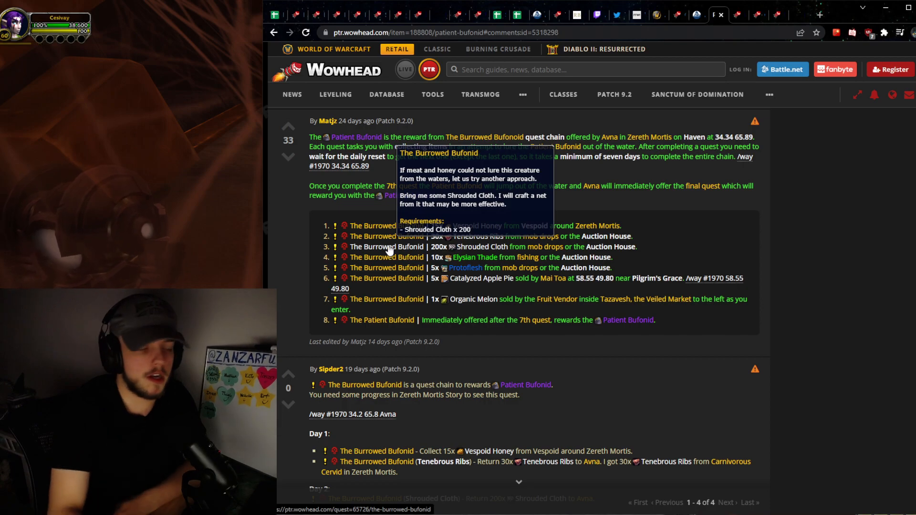
mouse_move(436, 220)
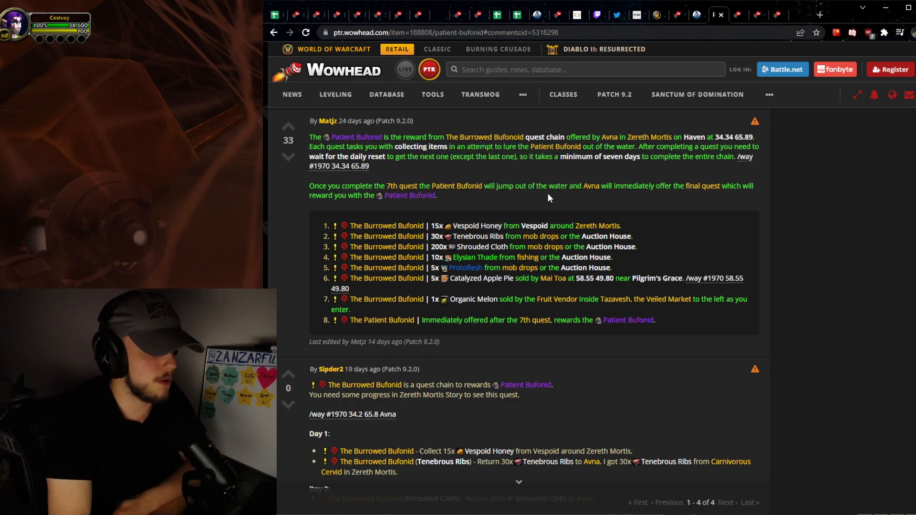
mouse_move(477, 217)
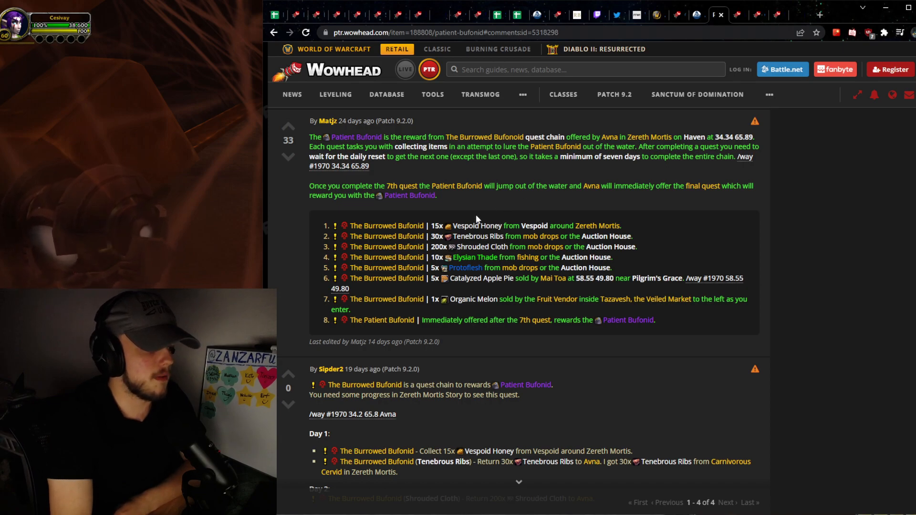
mouse_move(387, 226)
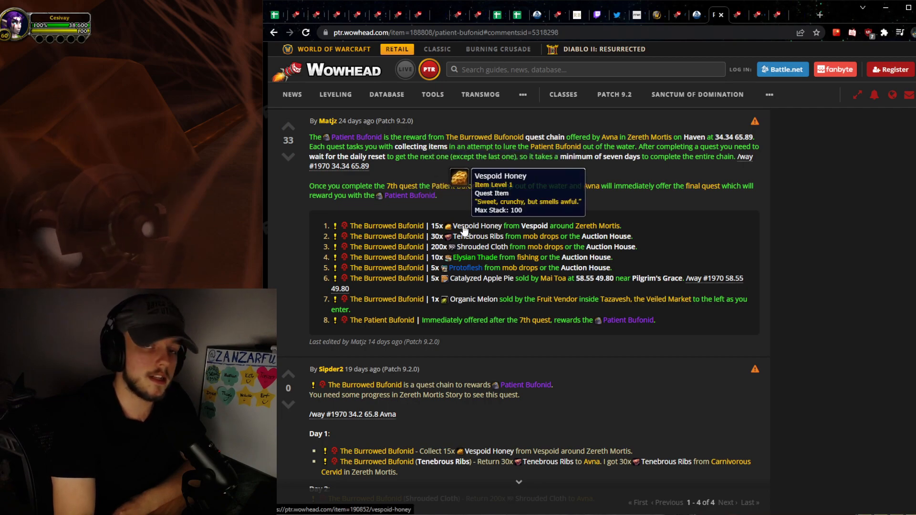
mouse_move(478, 236)
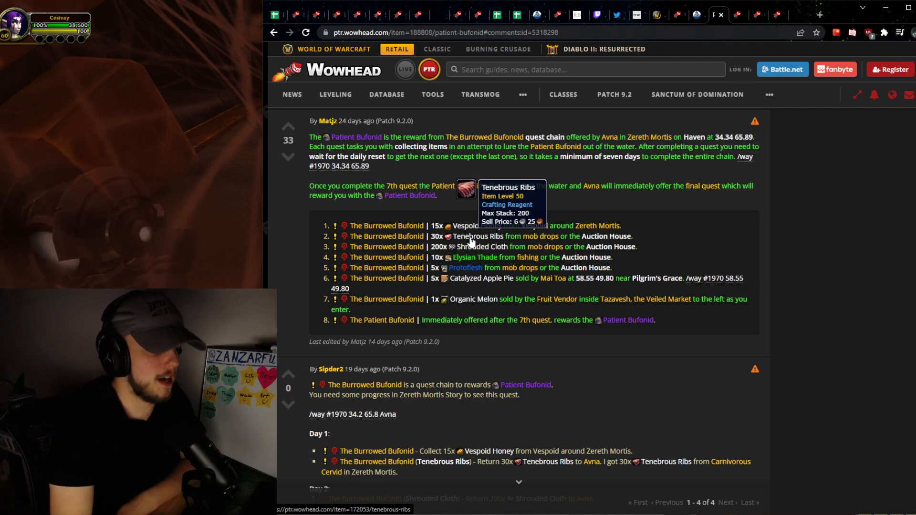
mouse_move(463, 257)
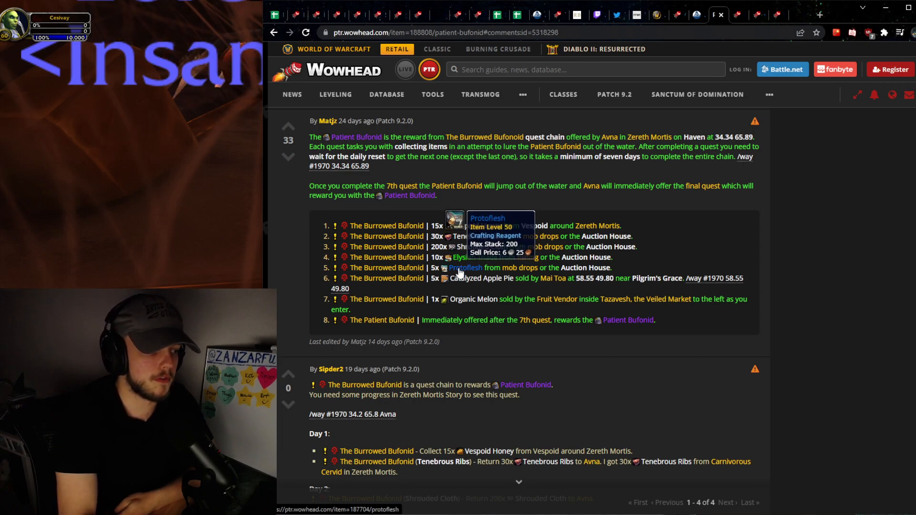
mouse_move(463, 299)
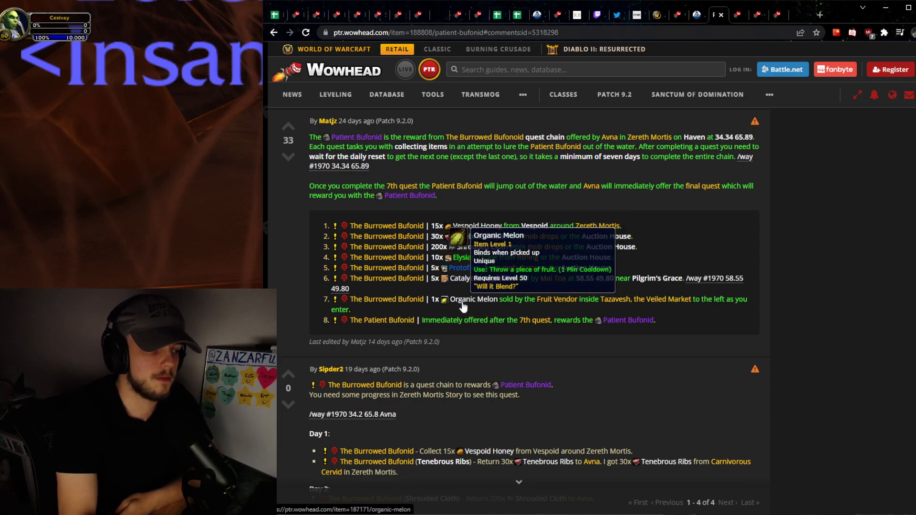
mouse_move(474, 287)
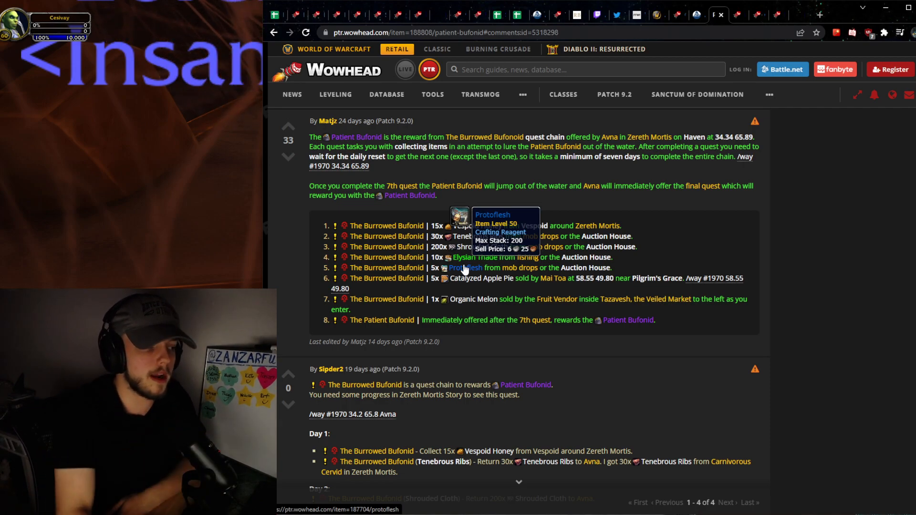
mouse_move(783, 248)
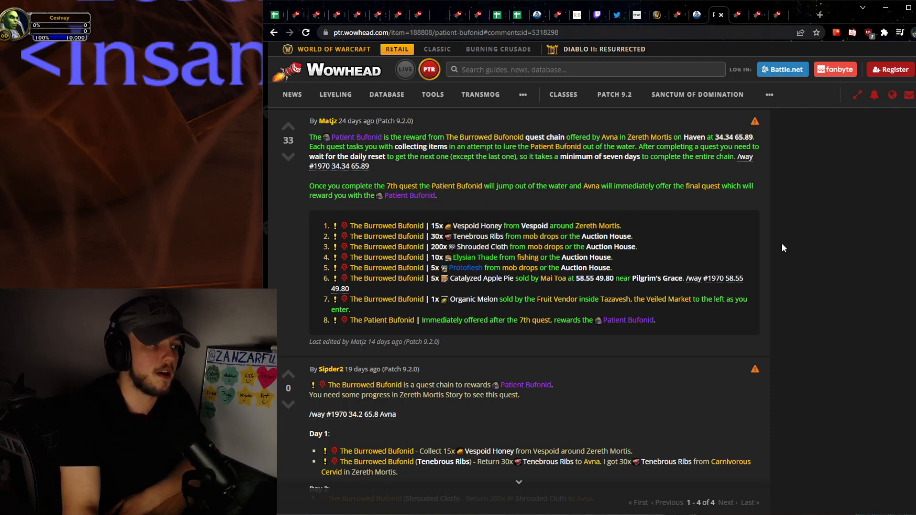